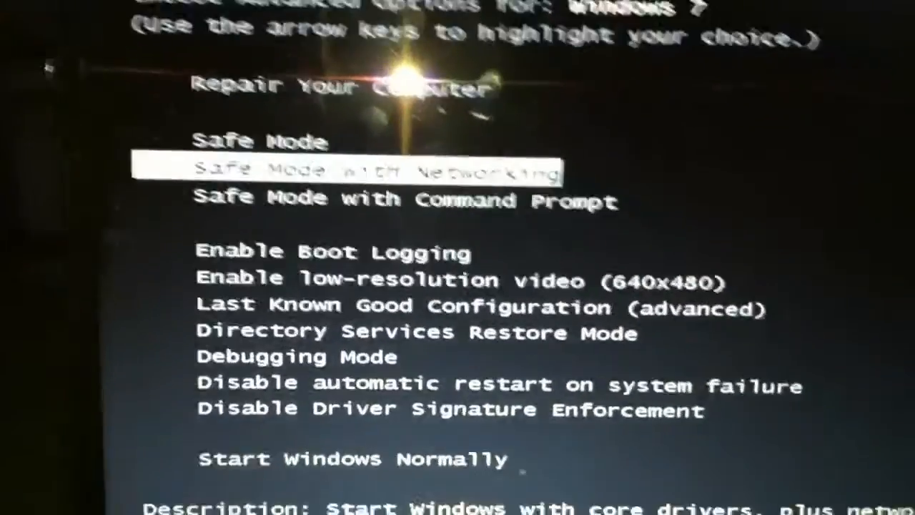
Boot Windows into Safe Mode with Networking from the advanced boot options
key("Return")
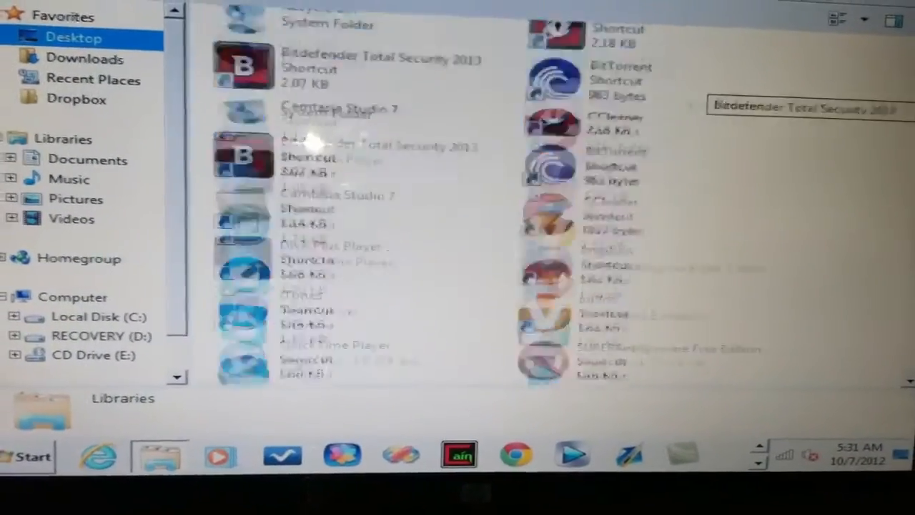
Open the BD 2013 (Lyon275).rar archive from the Desktop folder in WinRAR
scroll("down", 3)
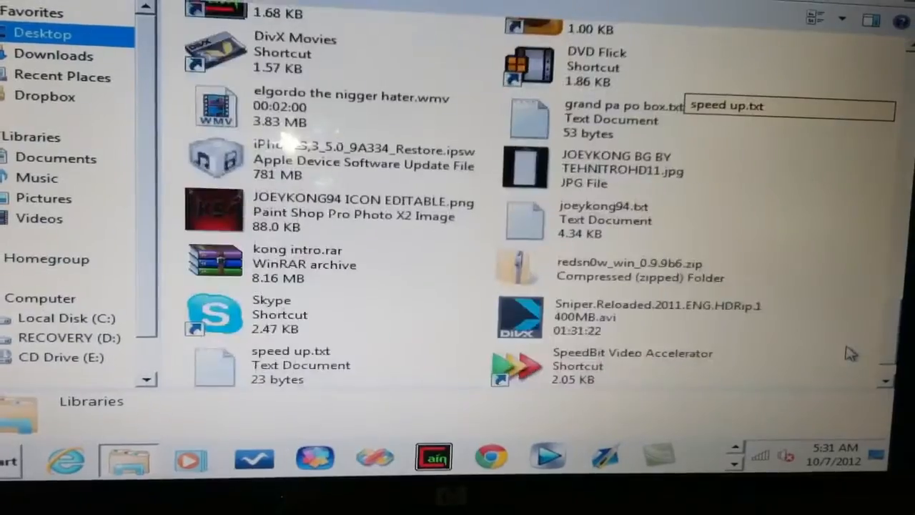
scroll("up", 3)
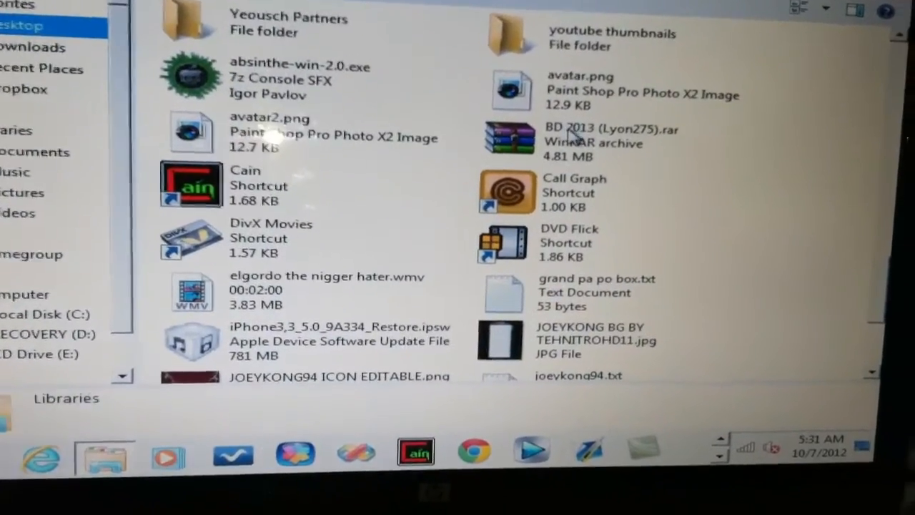
double_click(510, 138)
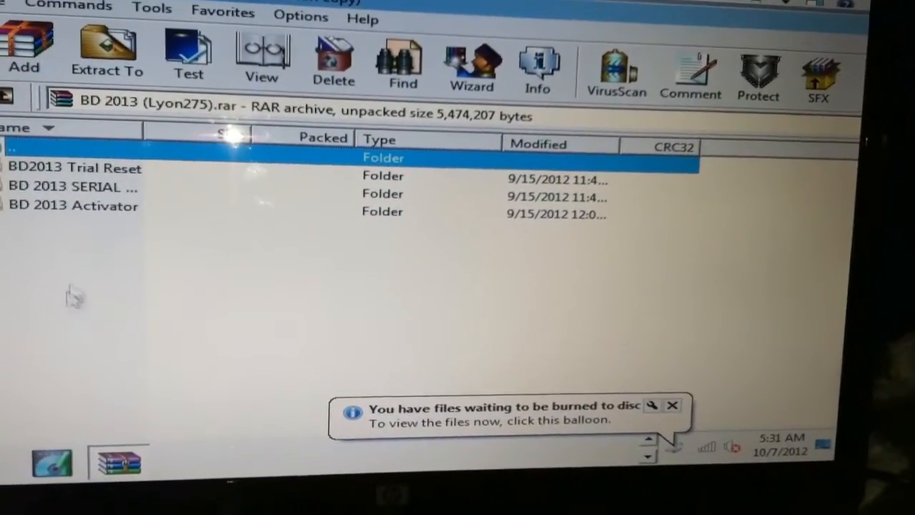
Run the liQeNSoft activator from the BD 2013 Activator folder, accepting English as language
double_click(73, 206)
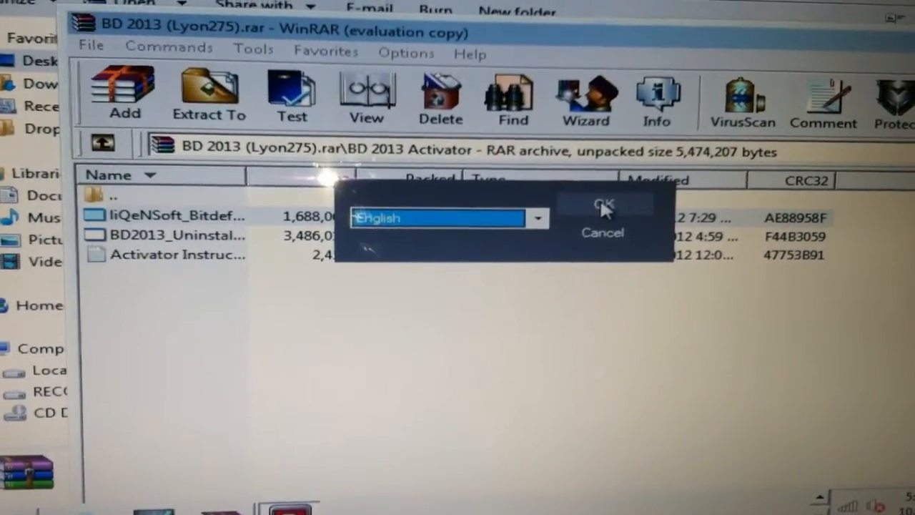
left_click(603, 204)
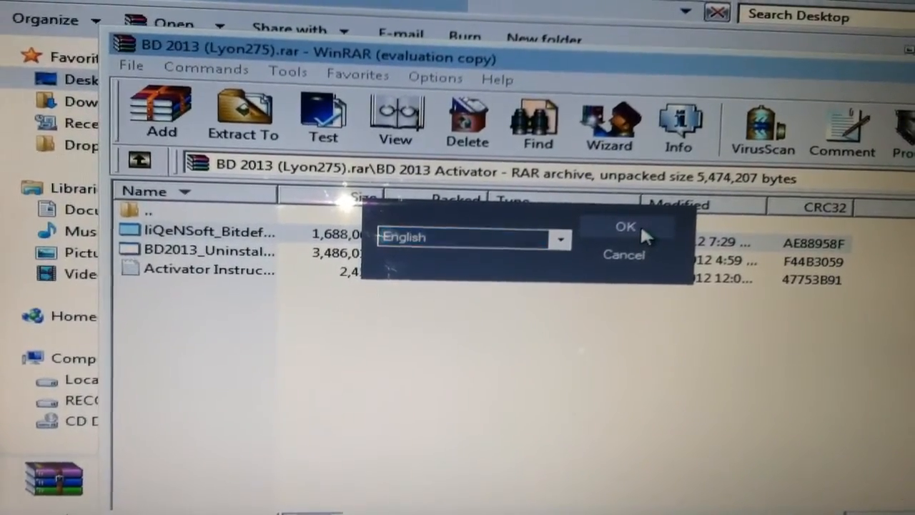
left_click(624, 227)
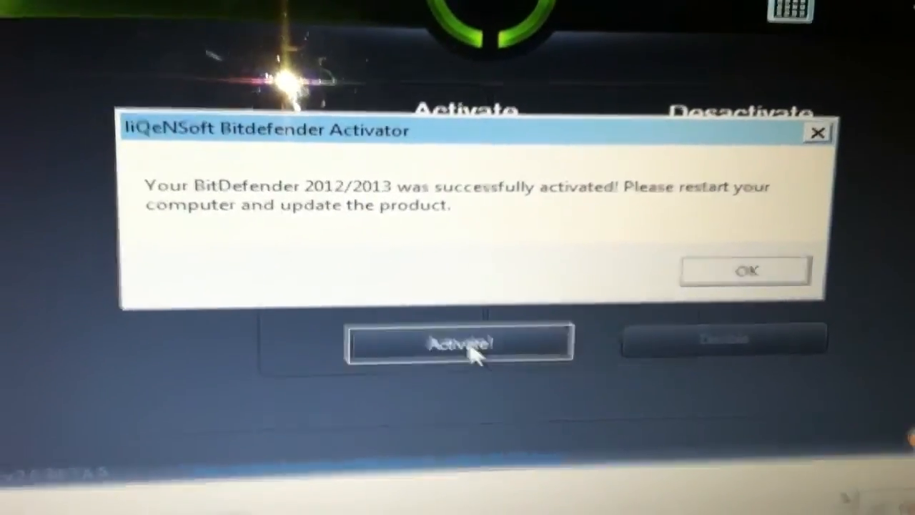
Acknowledge the BitDefender 2012/2013 successful activation message with OK
left_click(746, 270)
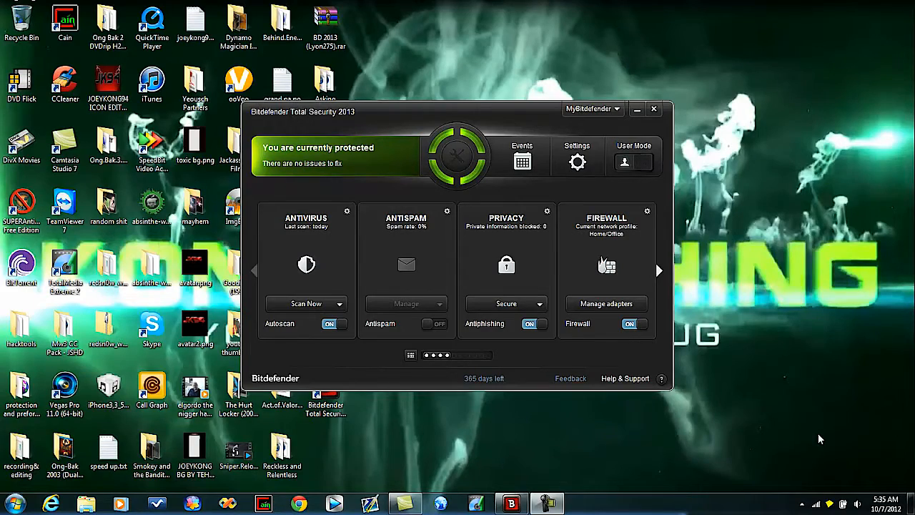
mouse_move(545, 270)
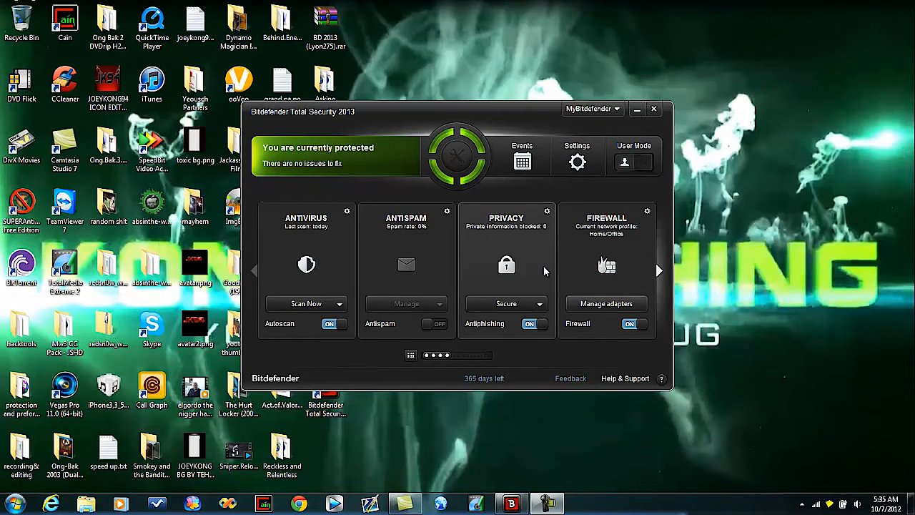
mouse_move(388, 248)
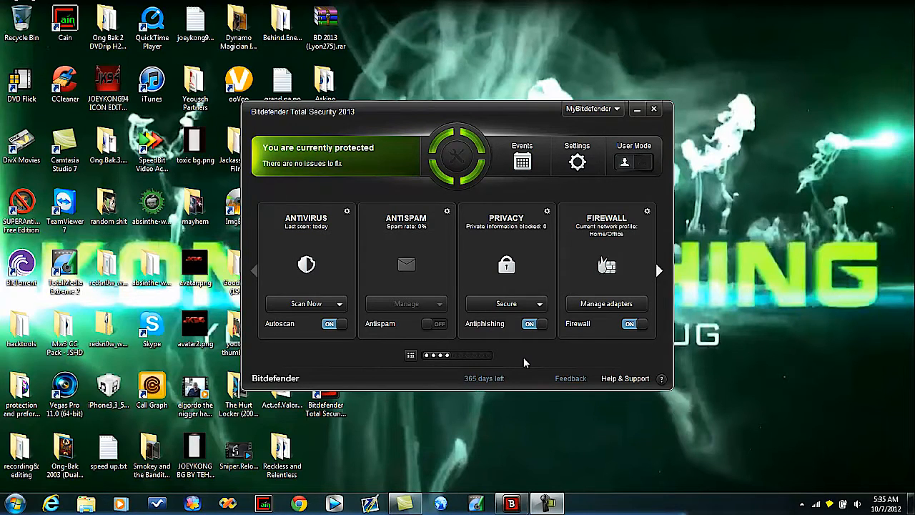
mouse_move(655, 111)
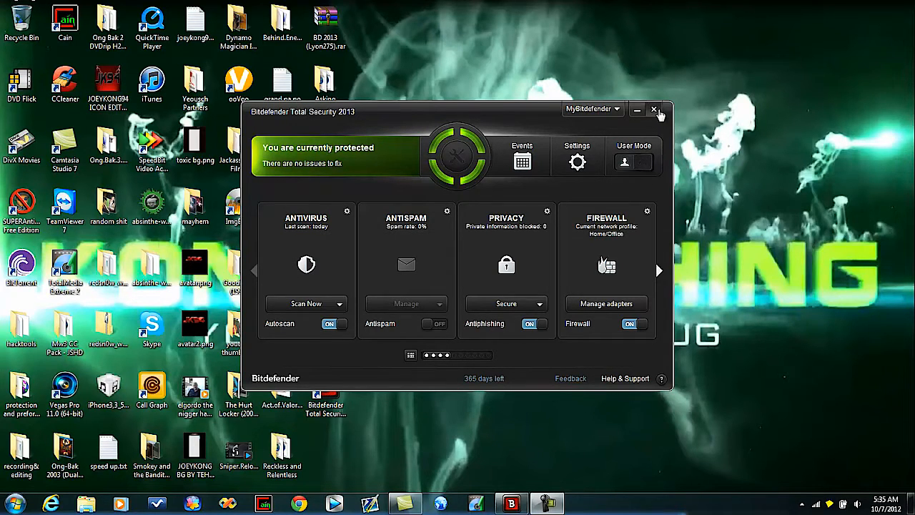
Close the Bitdefender dashboard after checking it shows protected with 365 days left
left_click(638, 111)
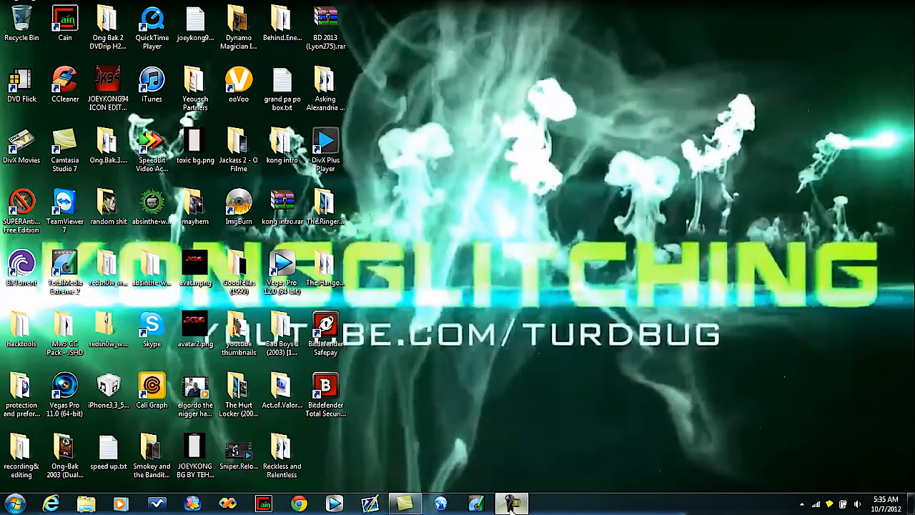